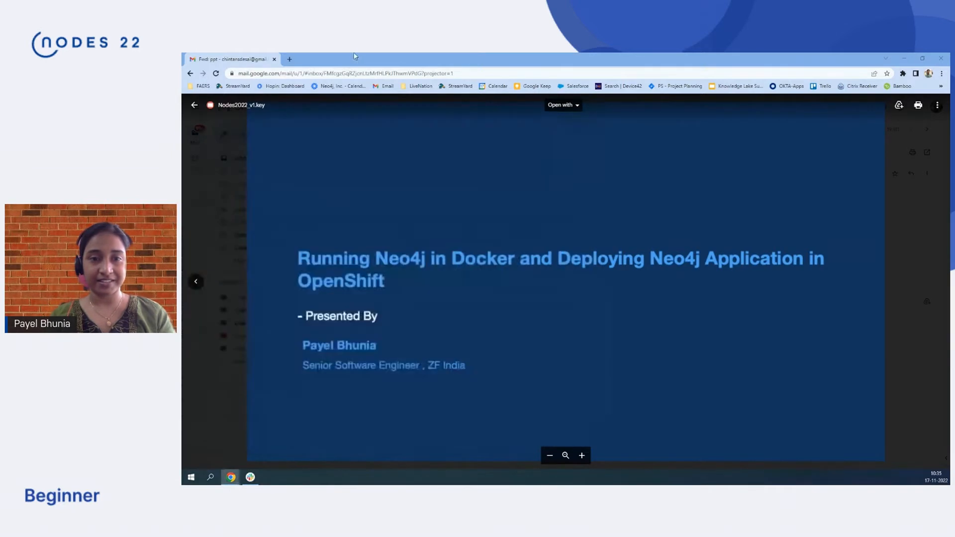
{"action": "left_click", "coordinate": [291, 57]}
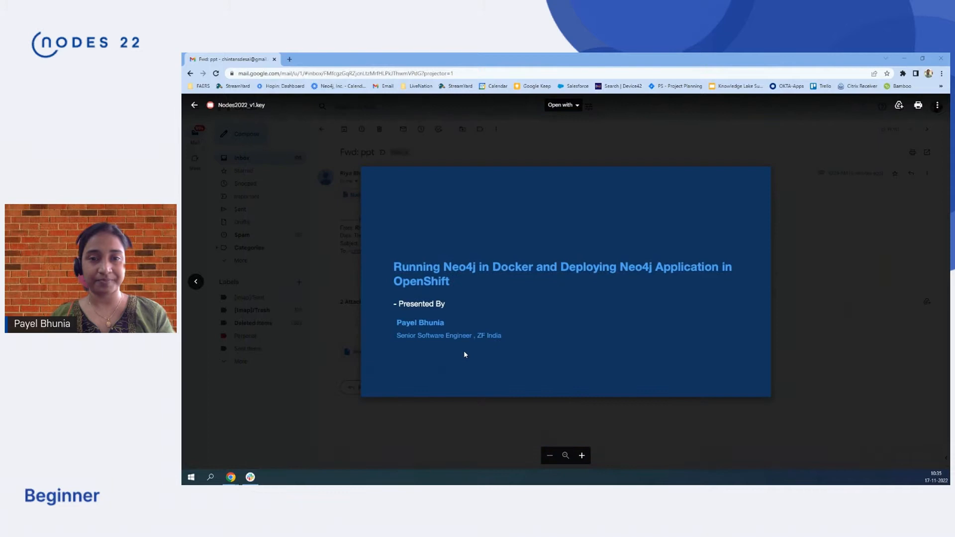
{"action": "left_click", "coordinate": [581, 456]}
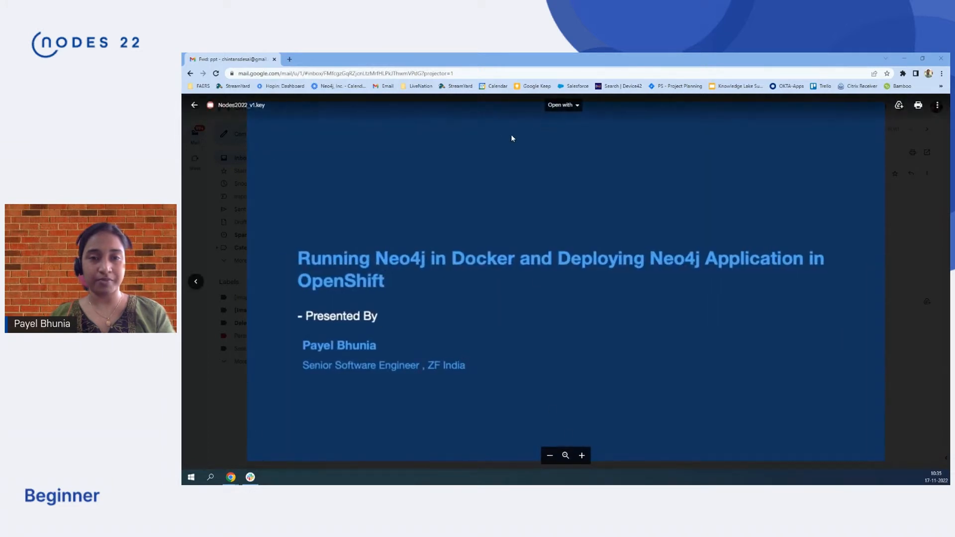